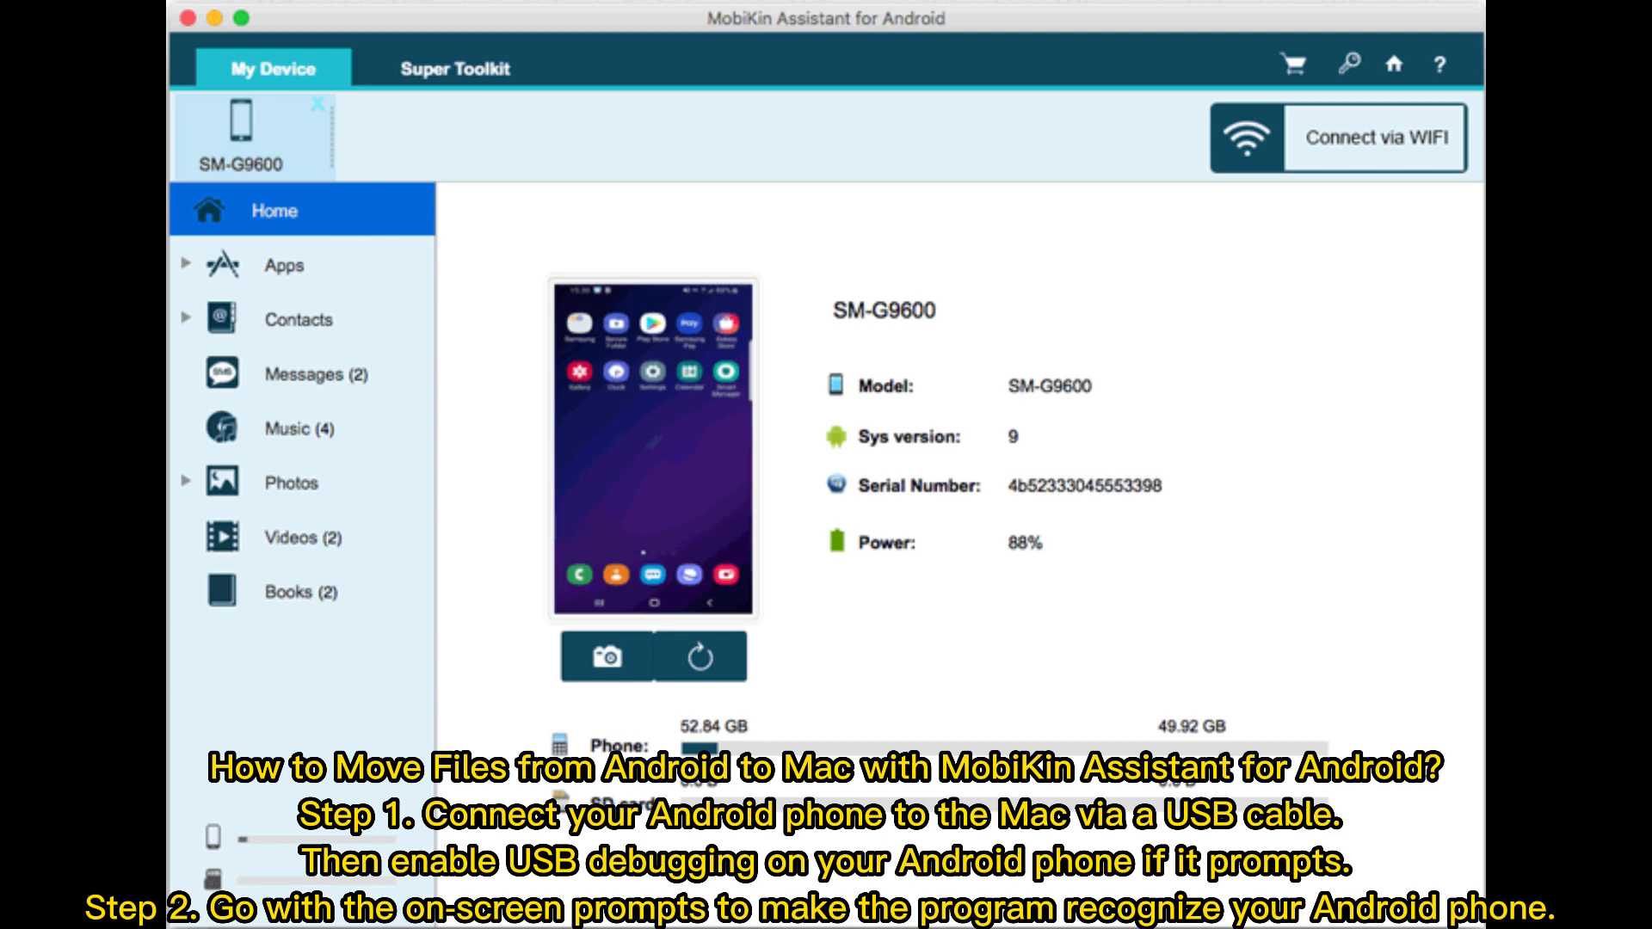
Connect the SM-G9600 over USB so My Device shows its model, system version, serial and battery.
left_click(289, 537)
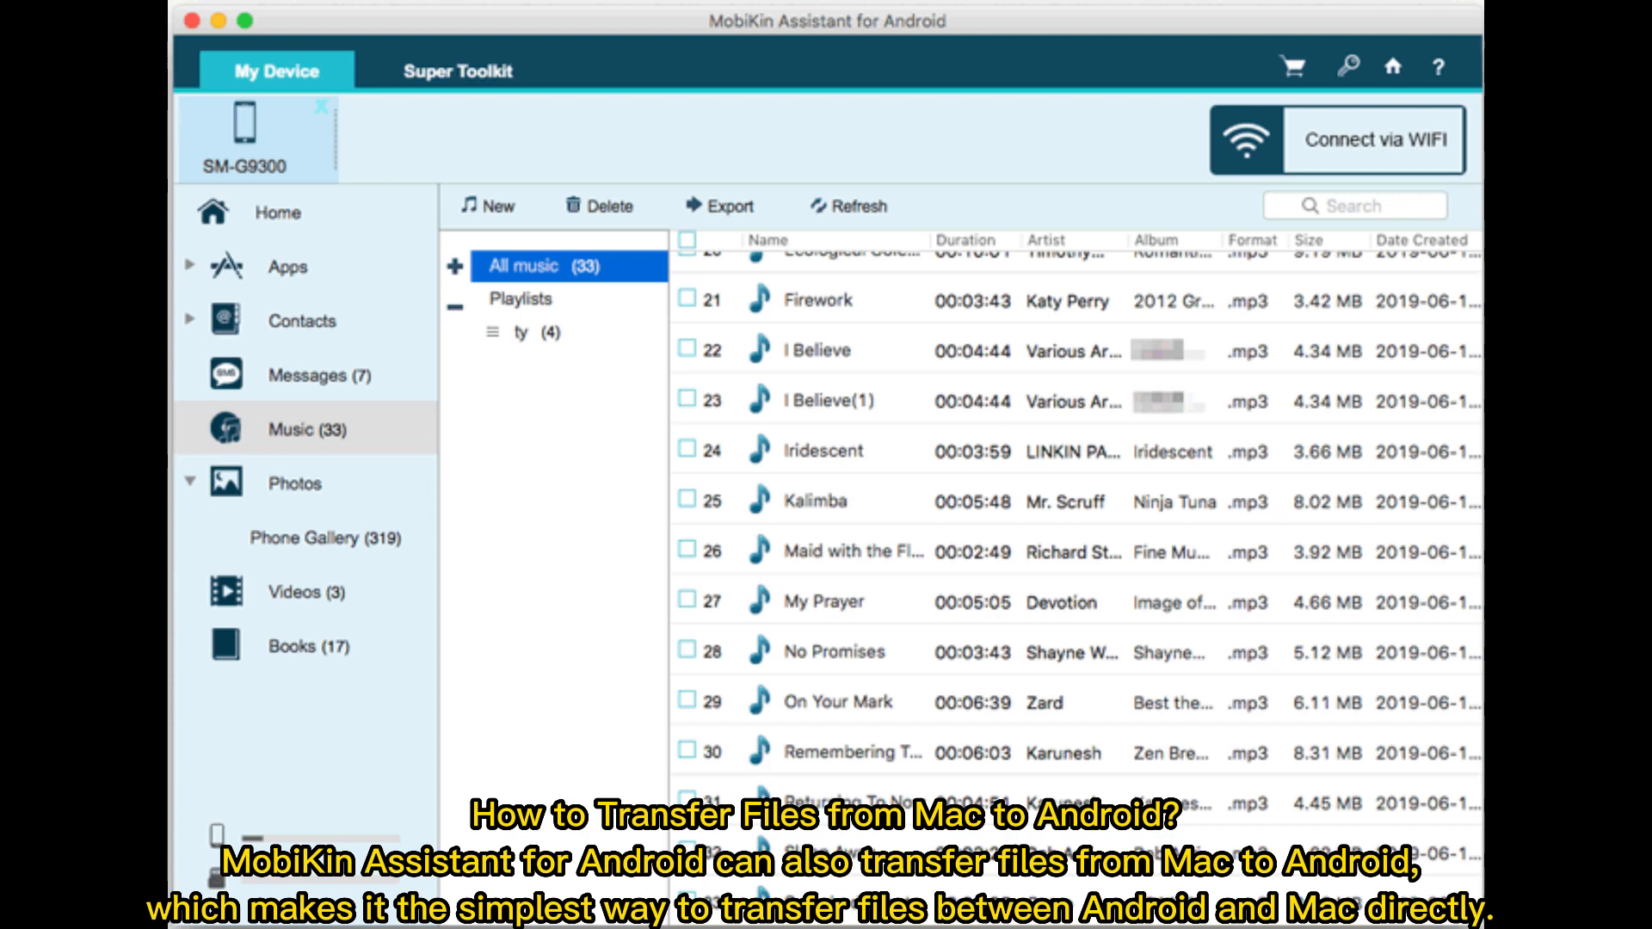
Show the Music category listing the phone's 33 songs with artist, album and size.
left_click(487, 205)
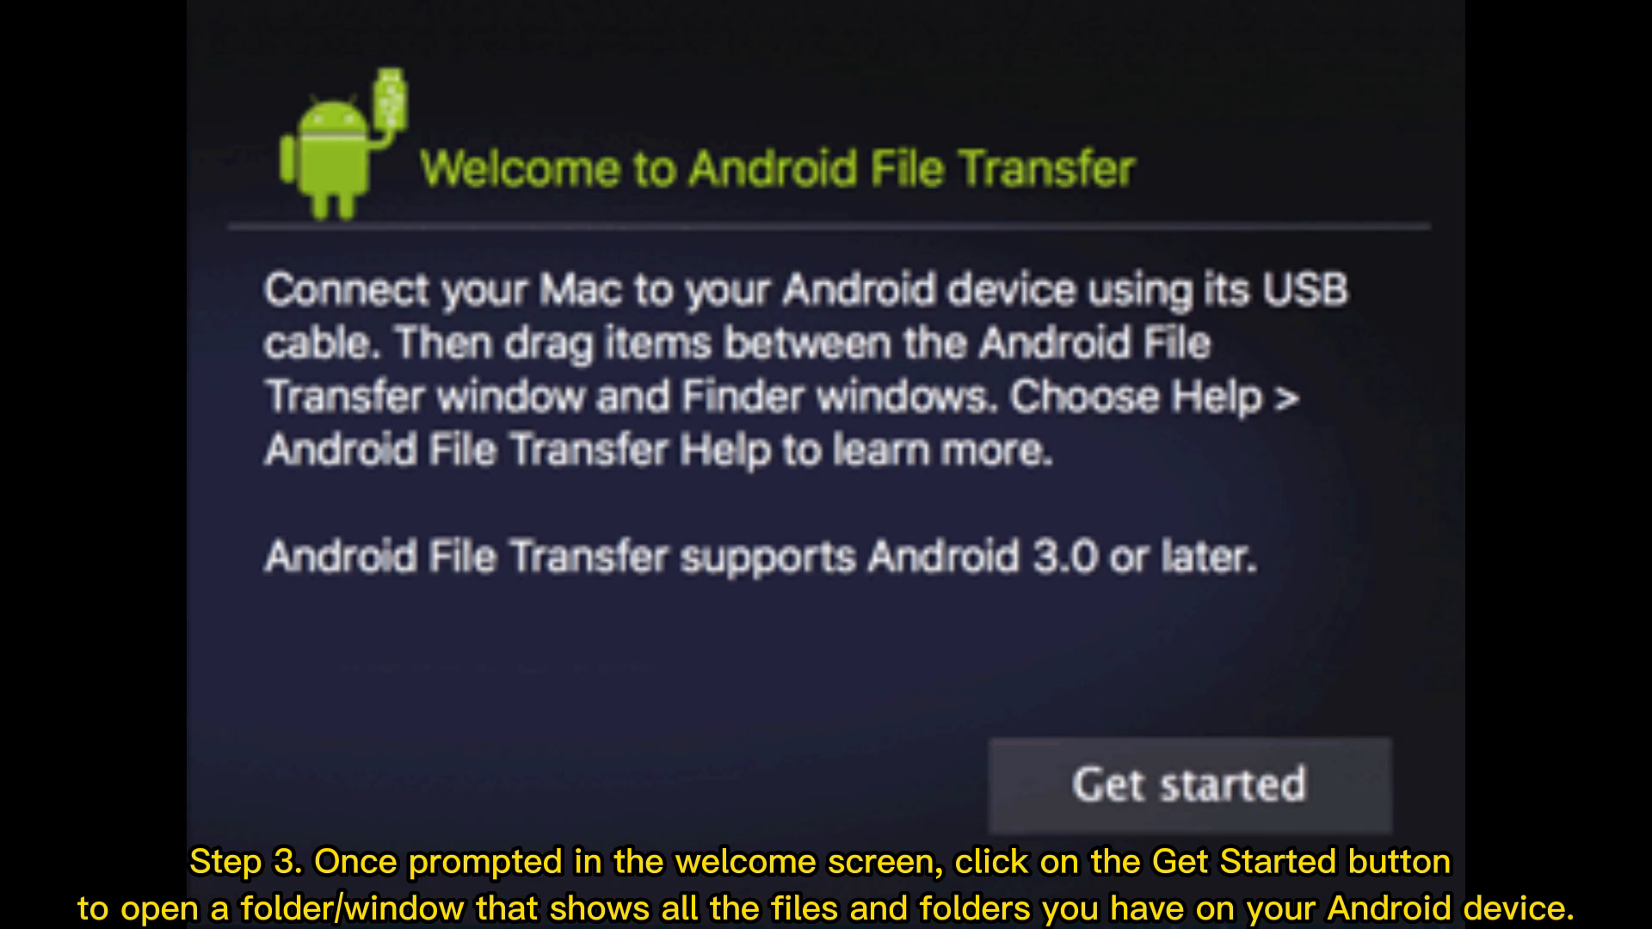
Proceed past the Android File Transfer welcome screen via Get started.
left_click(1188, 784)
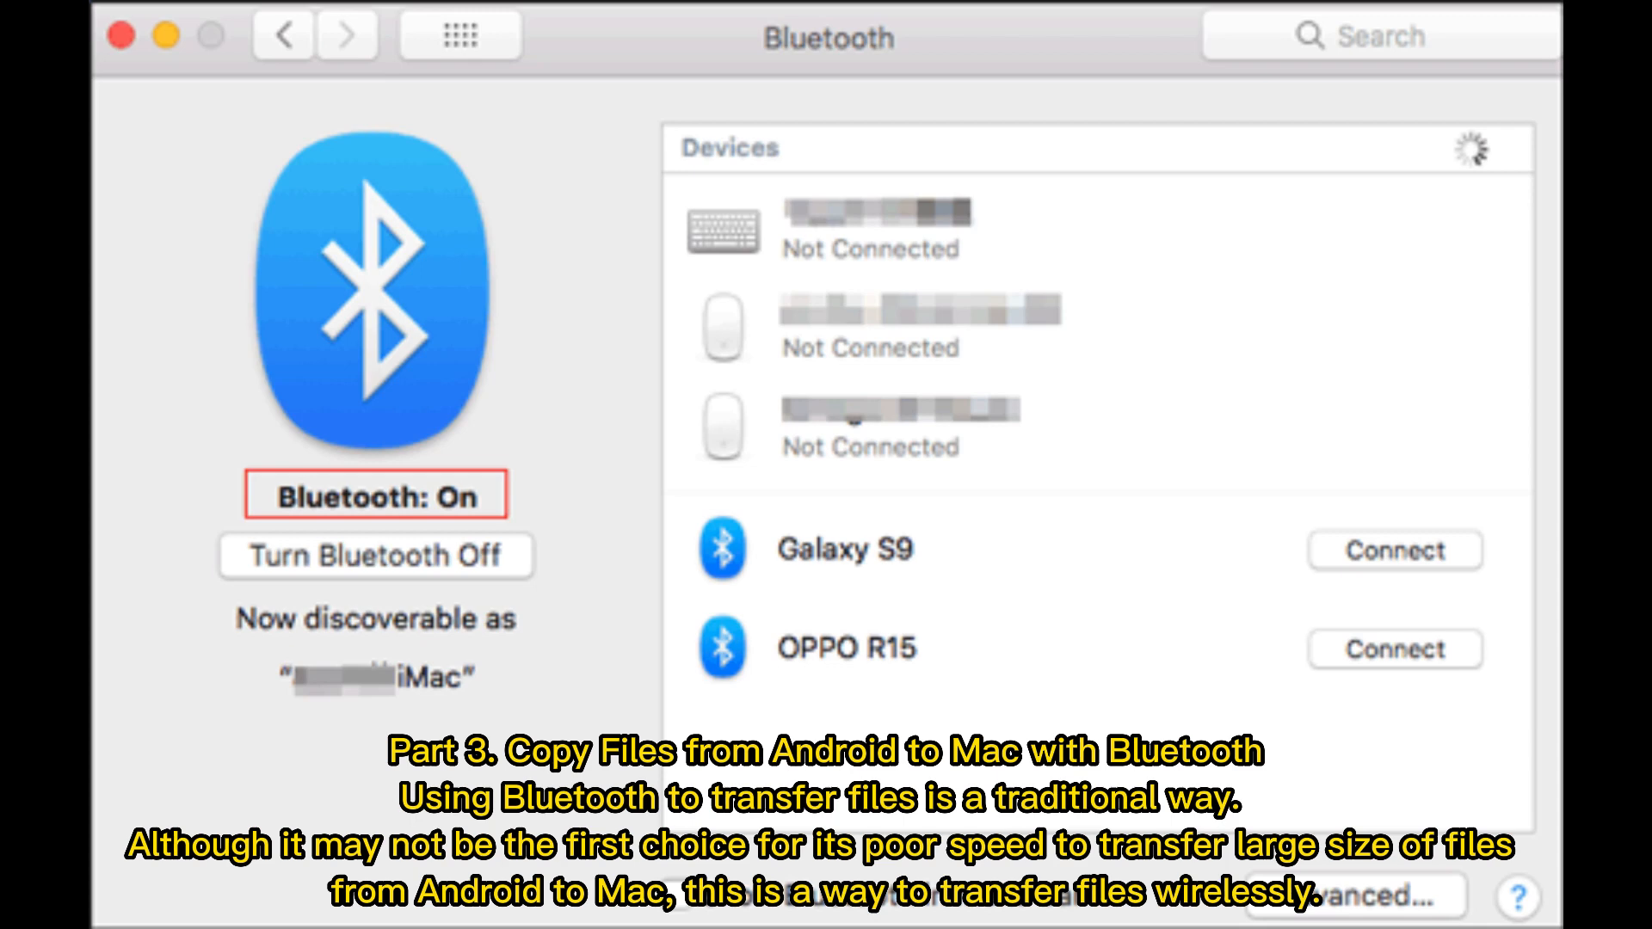
Connect to Galaxy S9 in Bluetooth preferences, starting pairing with passkey 735878.
left_click(1392, 551)
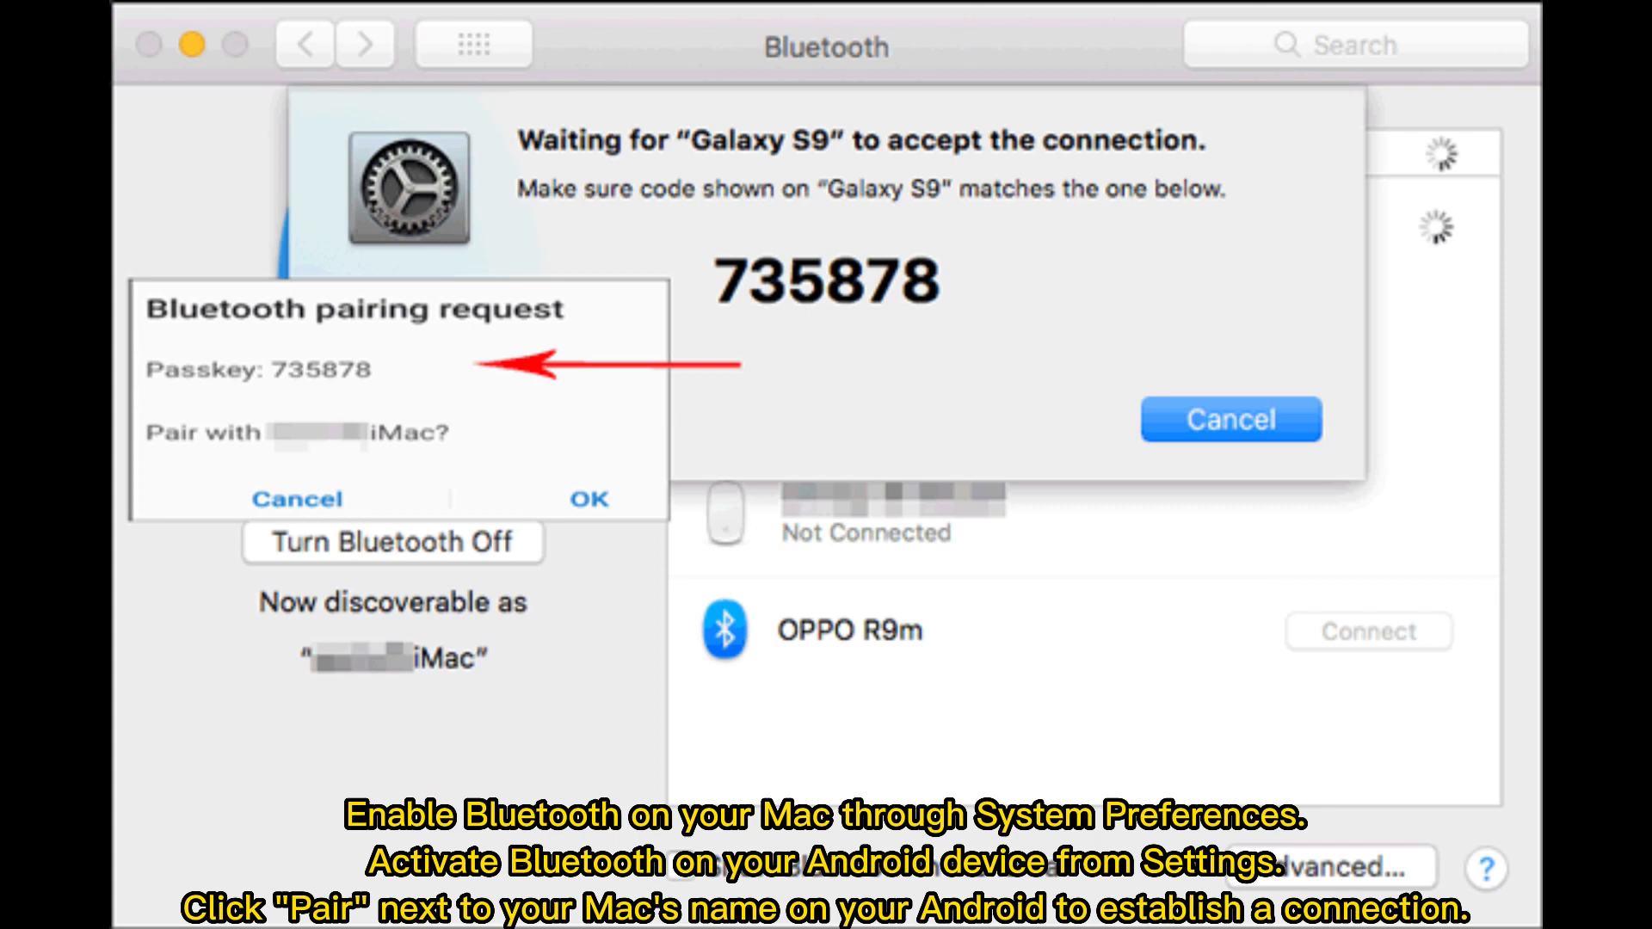